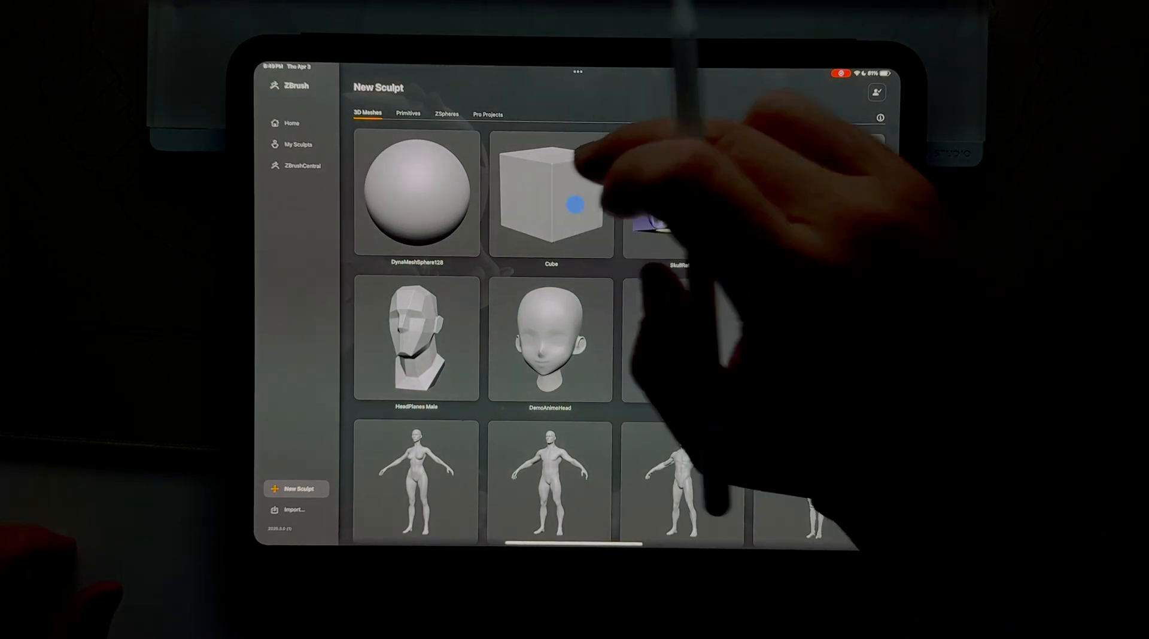
# Step: Start a new sculpt from the Cube thumbnail under 3D Meshes
pyautogui.click(551, 193)
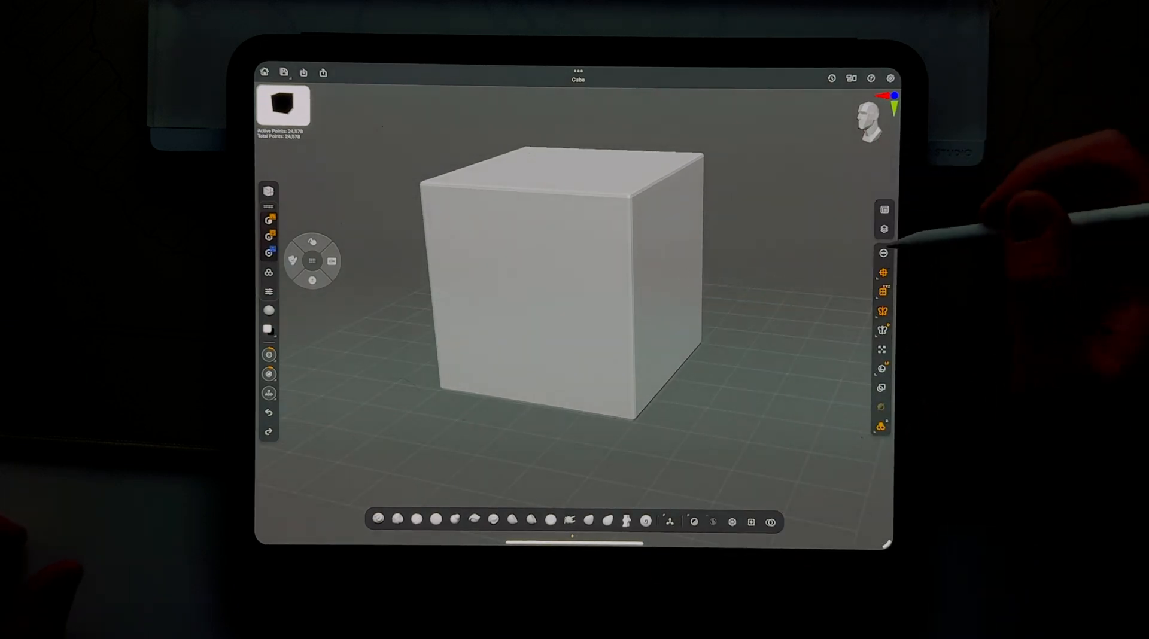
# Step: Show the cube's Initialize settings from the Tool palette sidebar
pyautogui.click(884, 209)
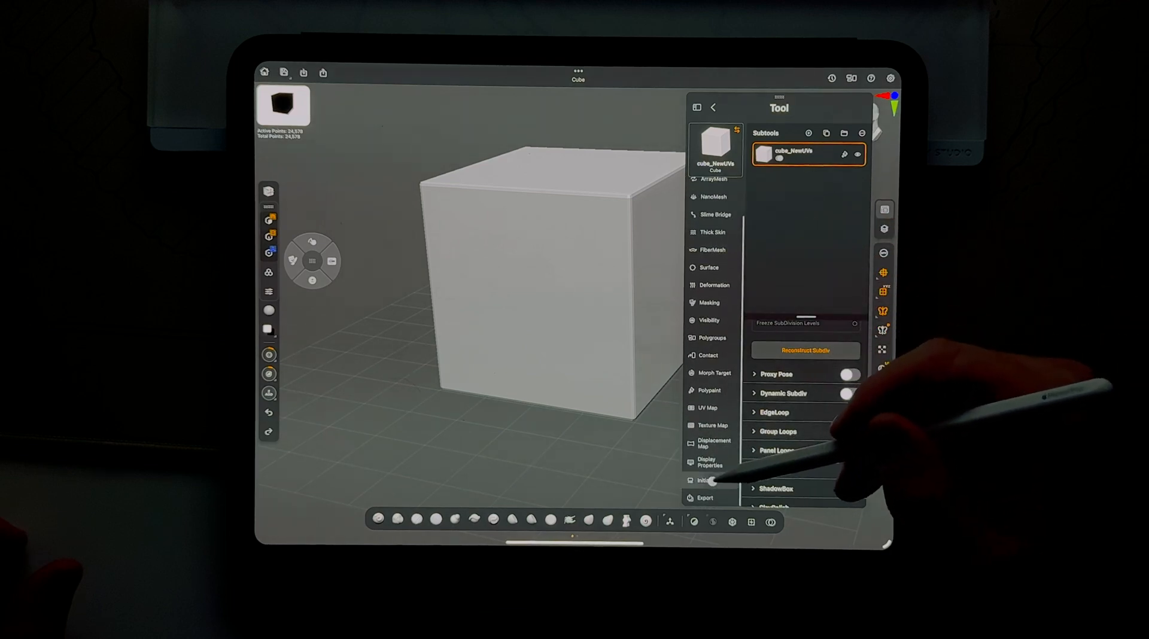
pyautogui.click(708, 480)
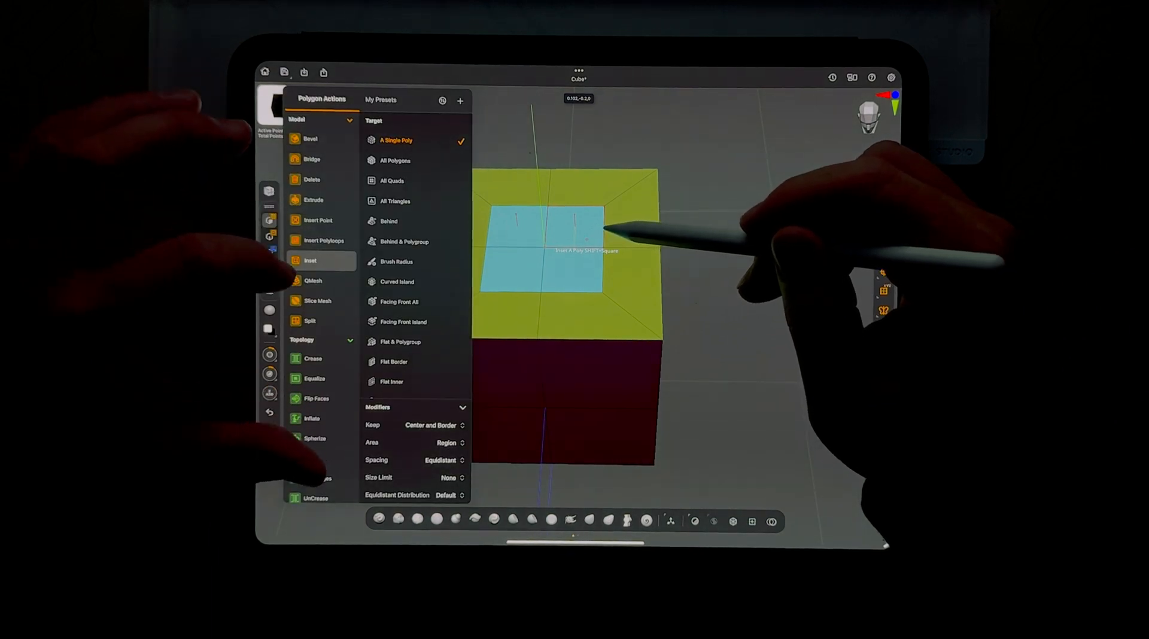
# Step: Scroll the Polygon Actions list down to reach Inset for the top polygon
pyautogui.scroll(-3)
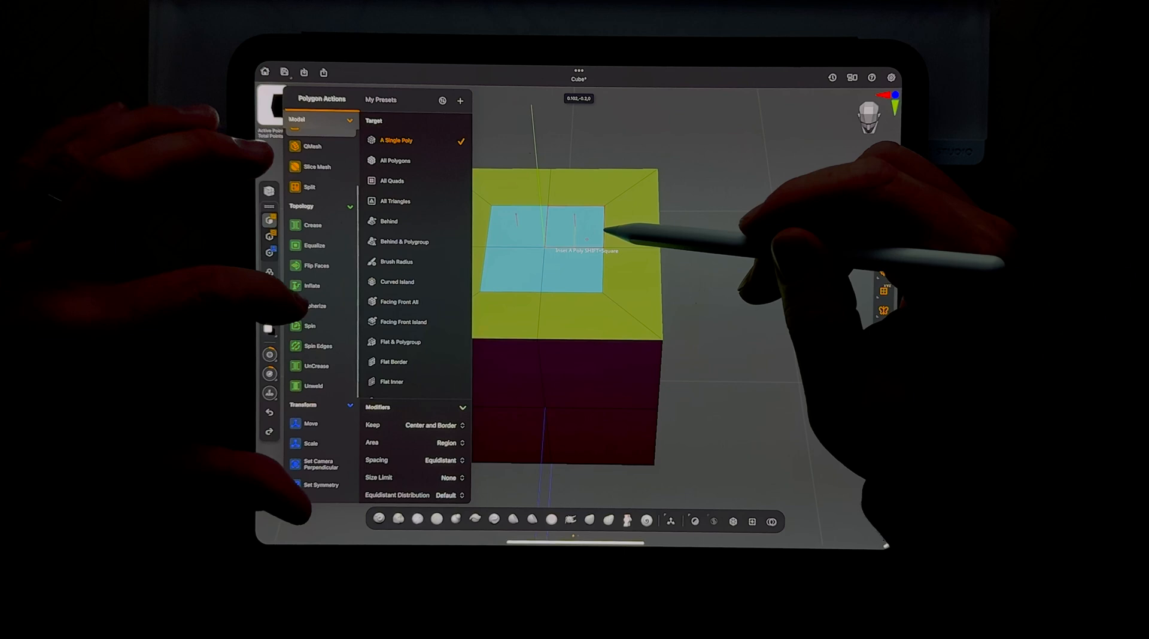
pyautogui.scroll(-3)
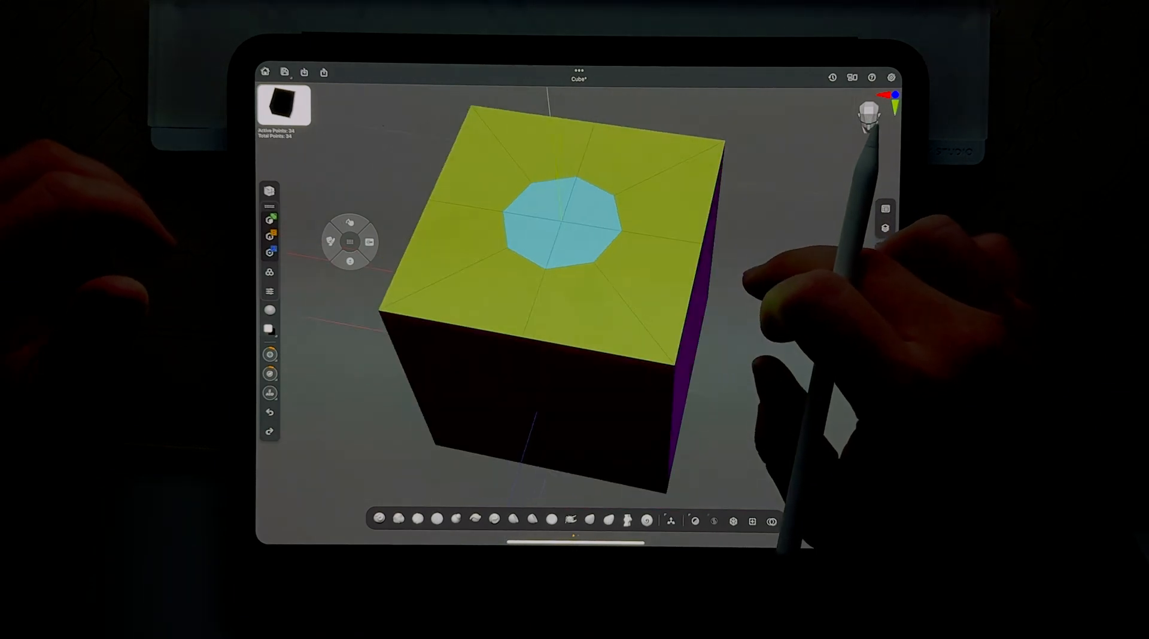
pyautogui.moveTo(579, 293); pyautogui.dragTo(557, 235)
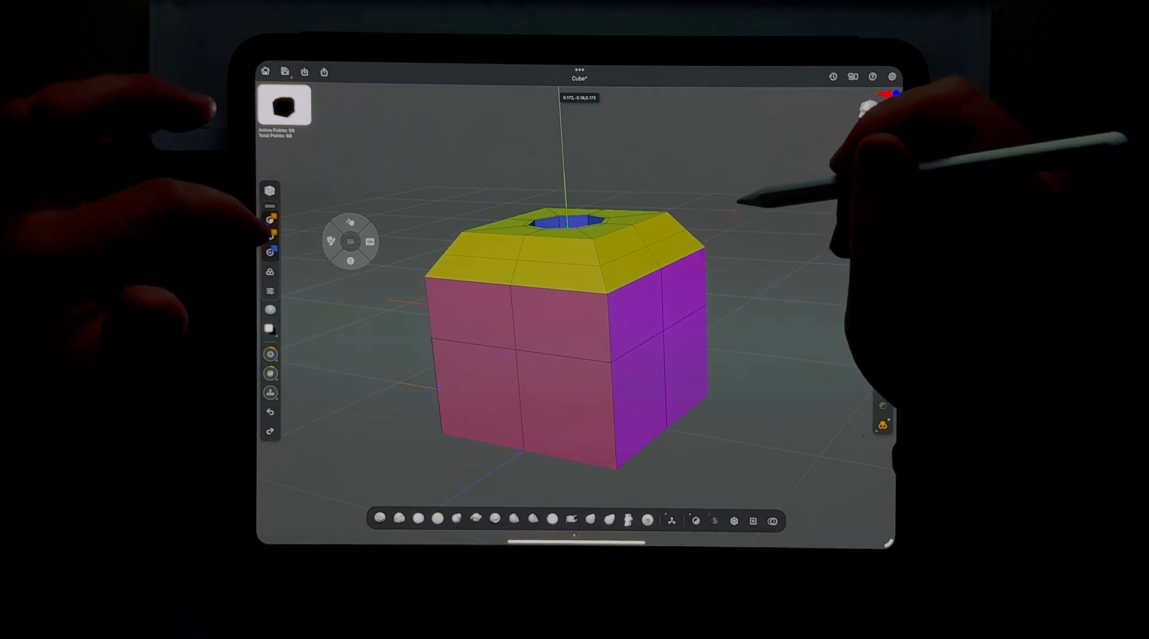
# Step: Bevel the top edge loop using EdgeLoop Complete target and Rows set to Two
pyautogui.click(271, 236)
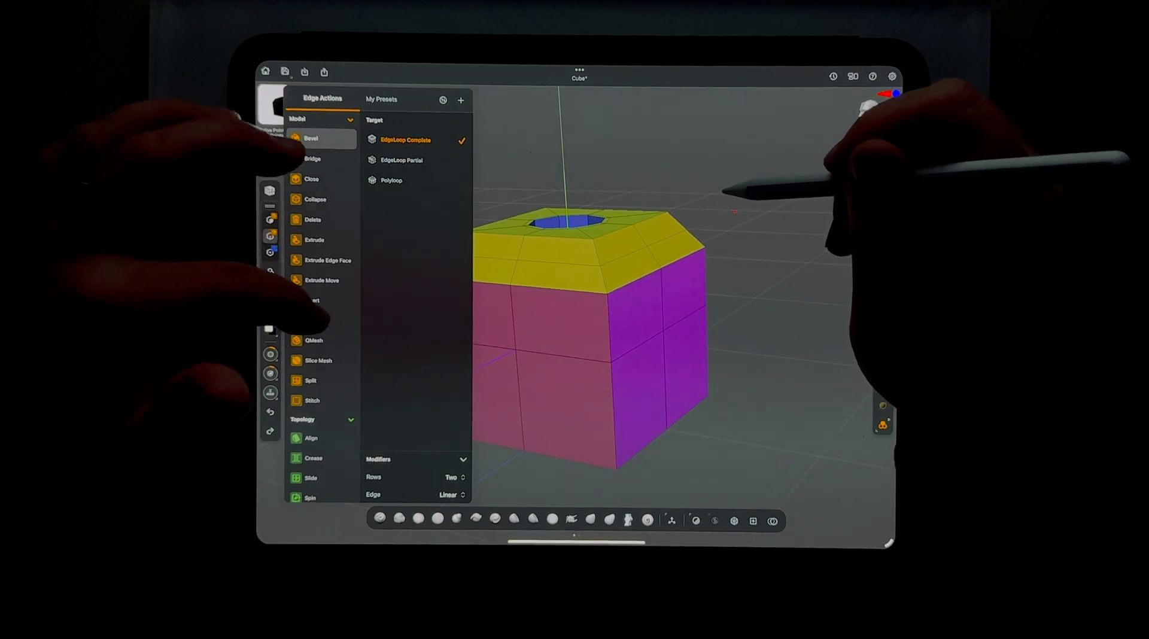
pyautogui.scroll(-3)
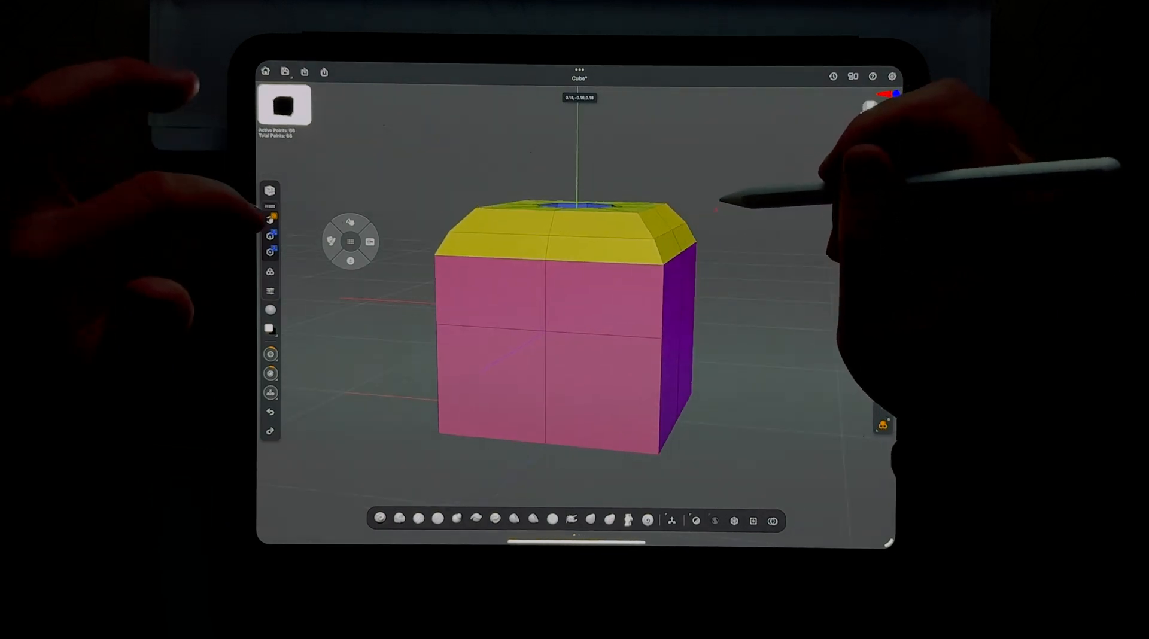
pyautogui.click(270, 218)
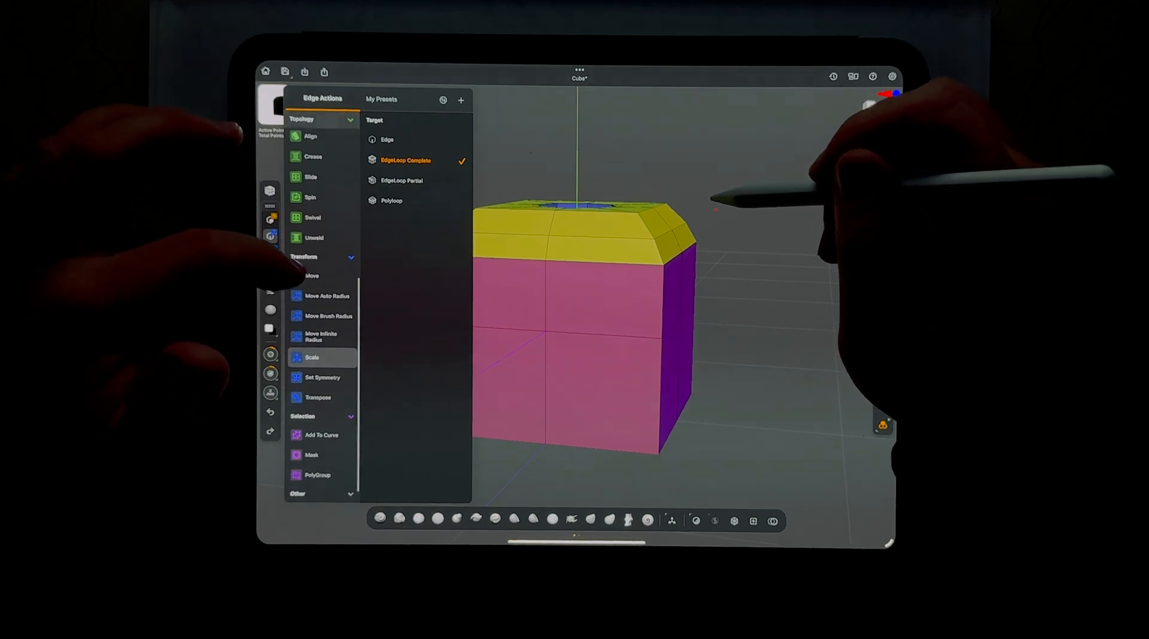
# Step: Scroll Edge Actions to set the EdgeLoop Complete target
pyautogui.scroll(-3)
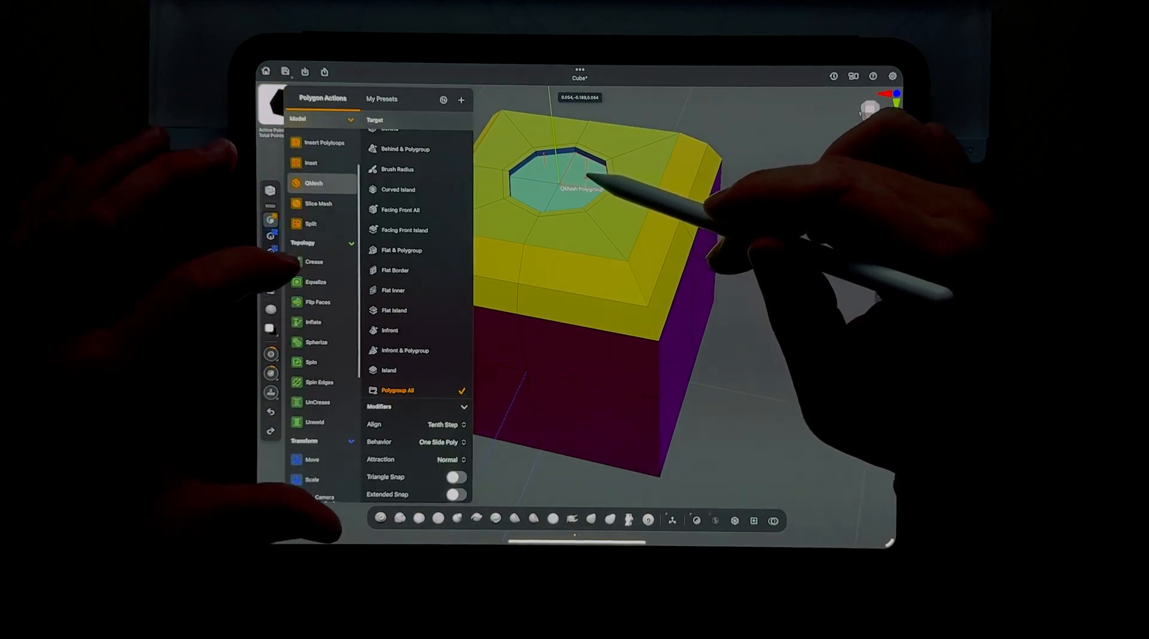
# Step: Scroll Polygon Actions toward QMesh with the Polygroup All target
pyautogui.scroll(-3)
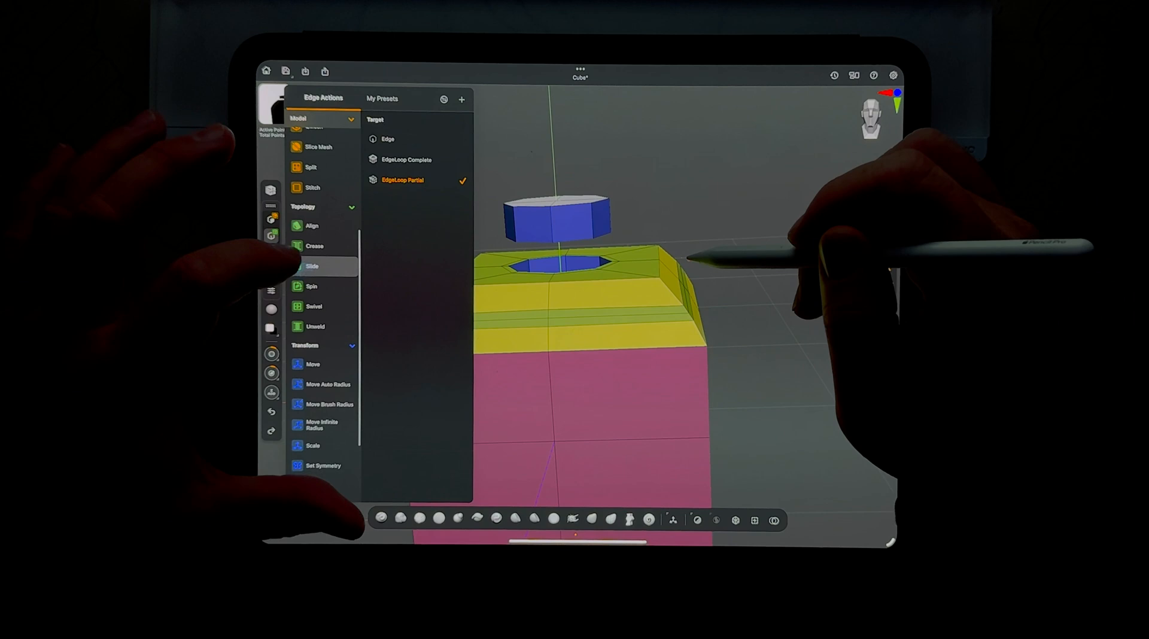
# Step: Set the edge target to EdgeLoop Partial and slide loops onto the yellow band
pyautogui.click(405, 159)
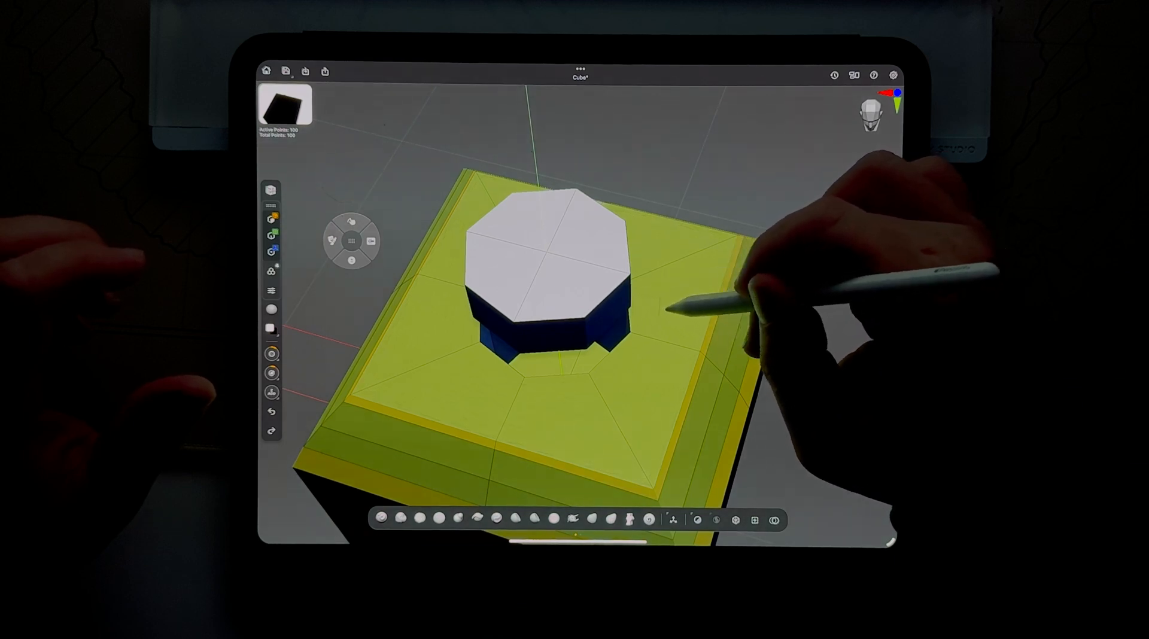
pyautogui.click(271, 392)
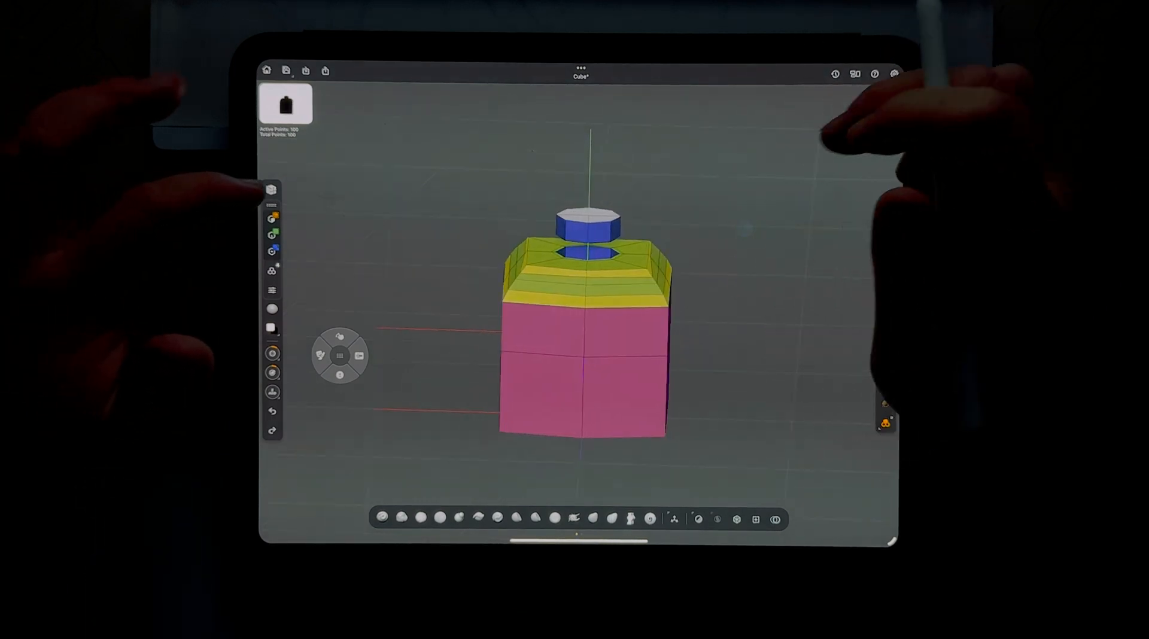
# Step: Browse the Edge Actions Topology and Transform sections
pyautogui.click(272, 189)
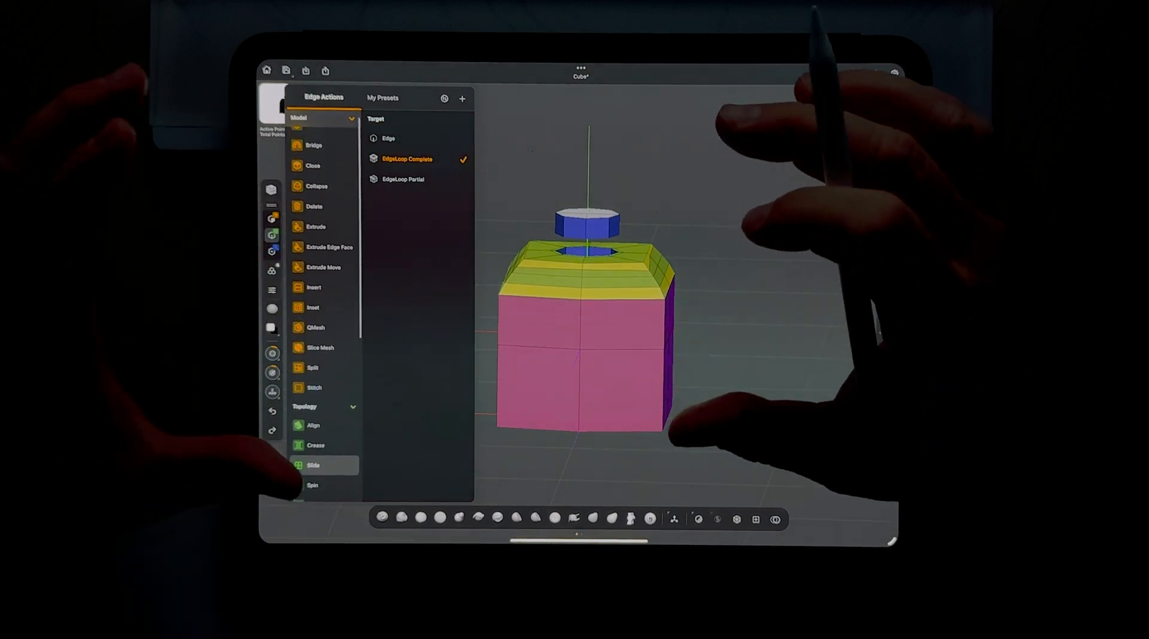
pyautogui.scroll(-3)
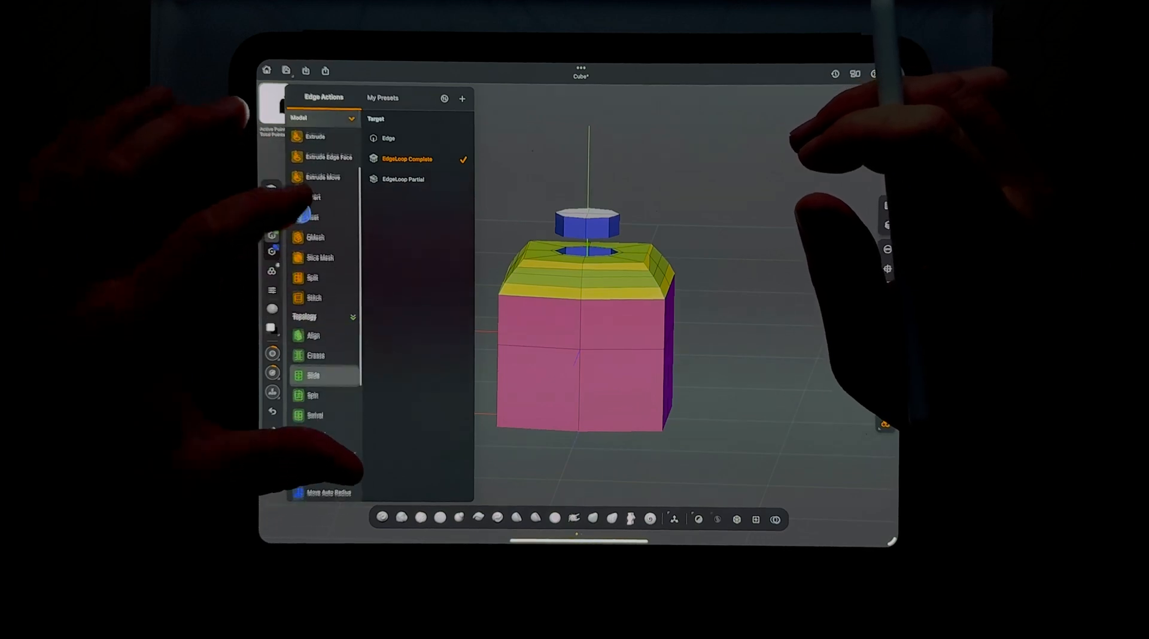
pyautogui.scroll(-3)
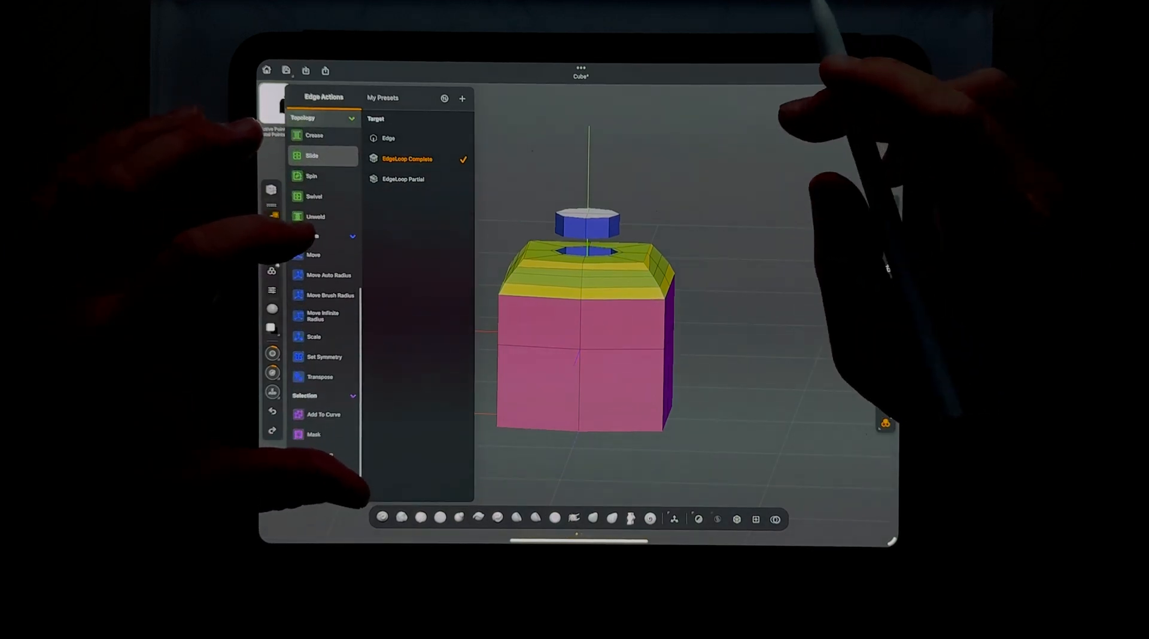